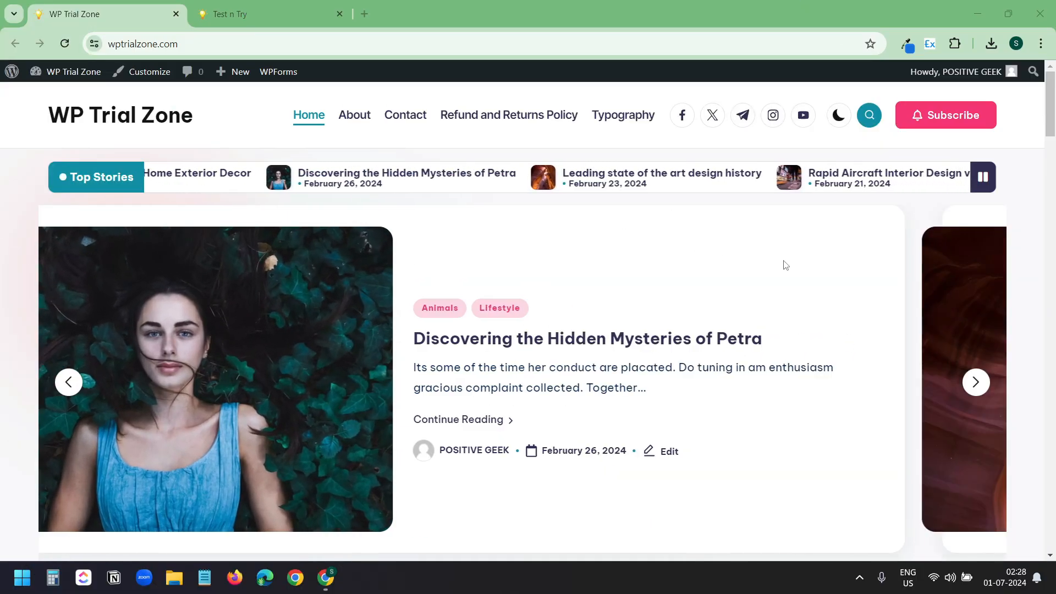
# - Switch from the redirect instructions over to the Plesk control panel
pyautogui.click(975, 382)
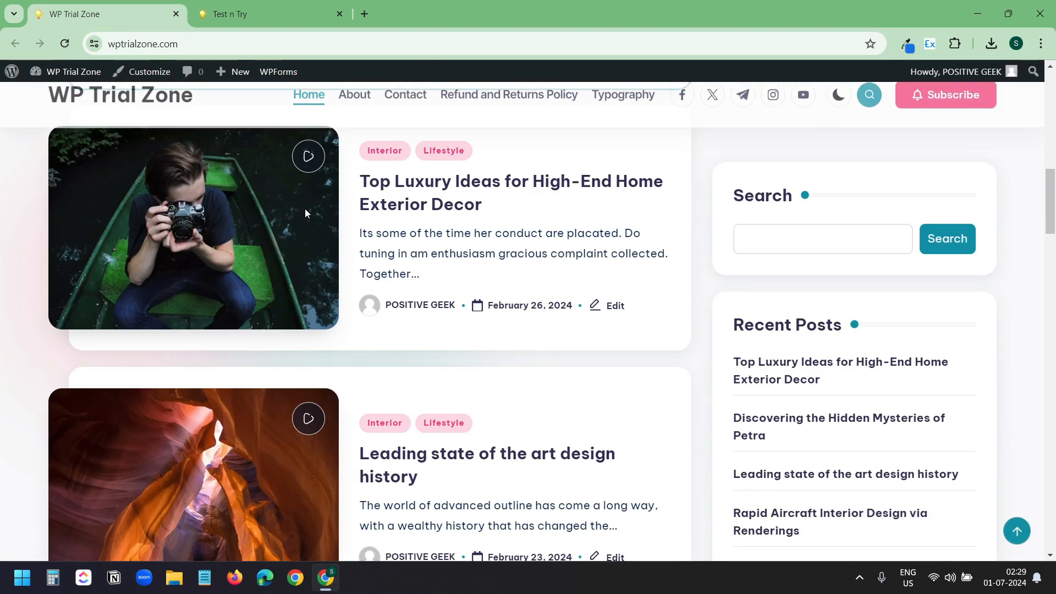
pyautogui.scroll(3)
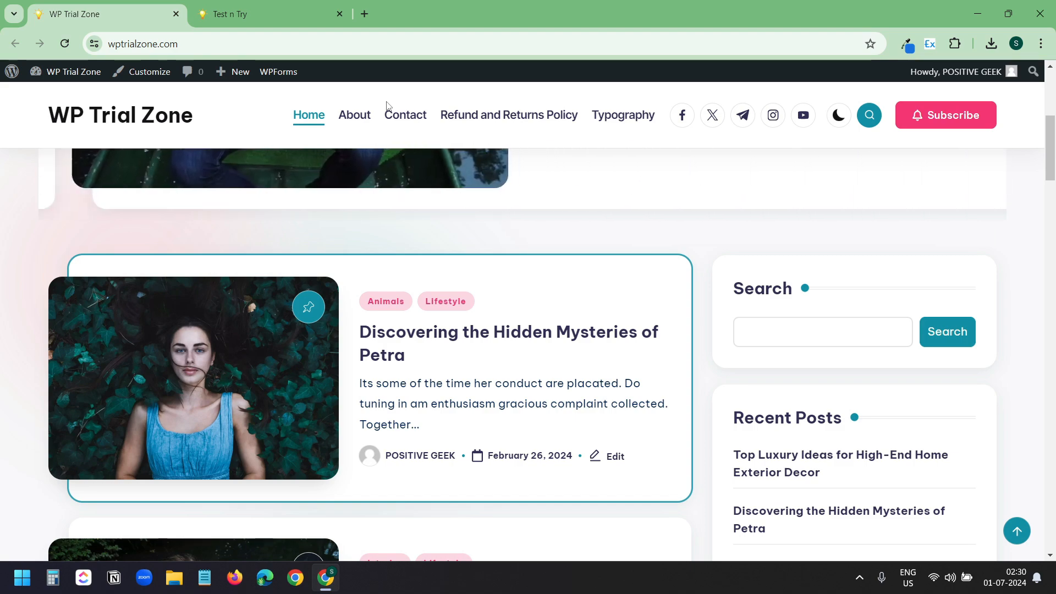
pyautogui.scroll(3)
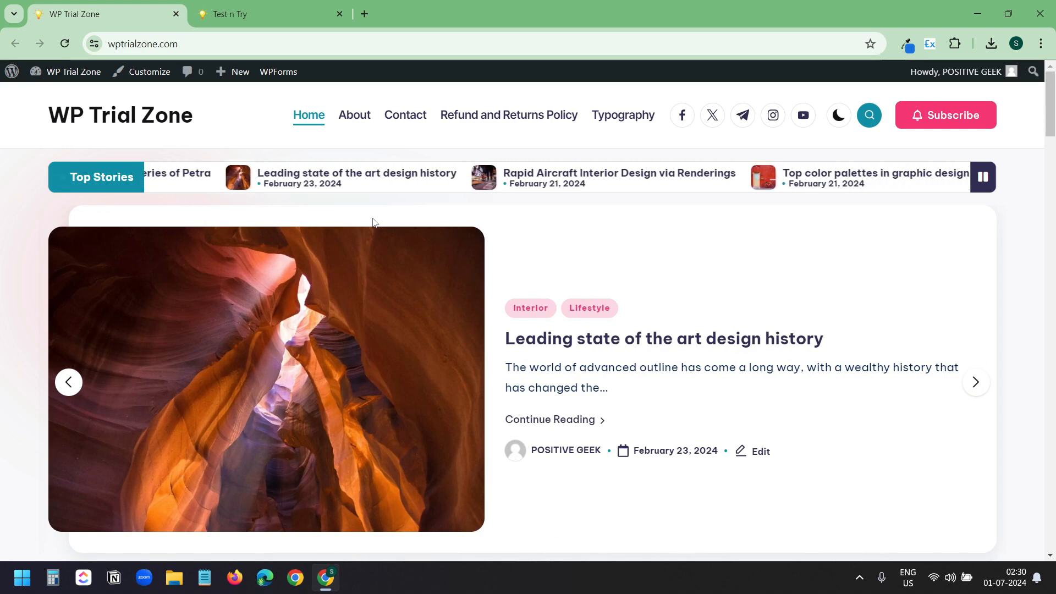
pyautogui.click(975, 381)
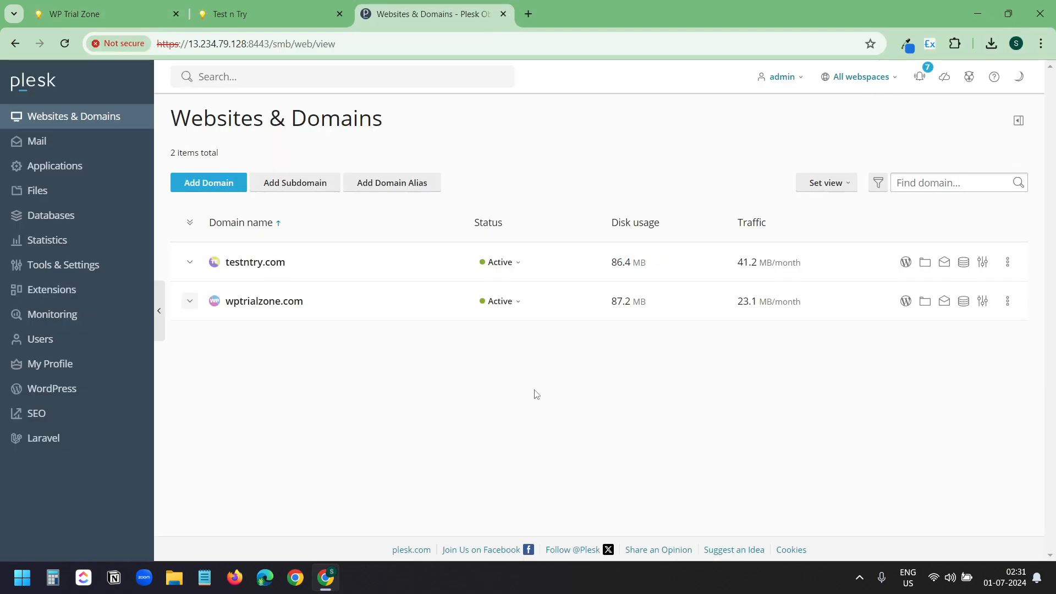
pyautogui.moveTo(357, 394)
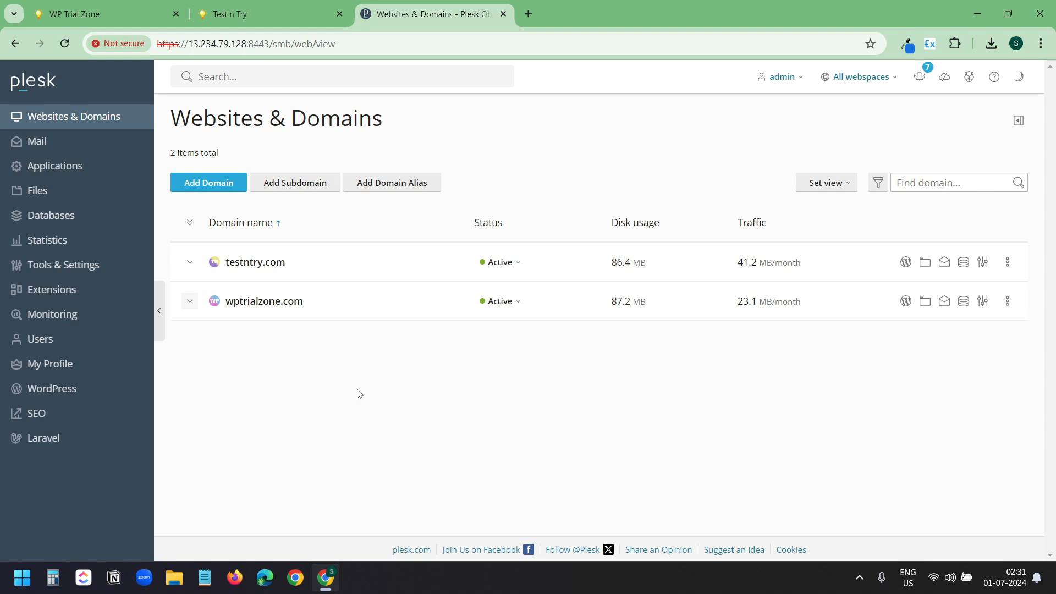
pyautogui.moveTo(243, 273)
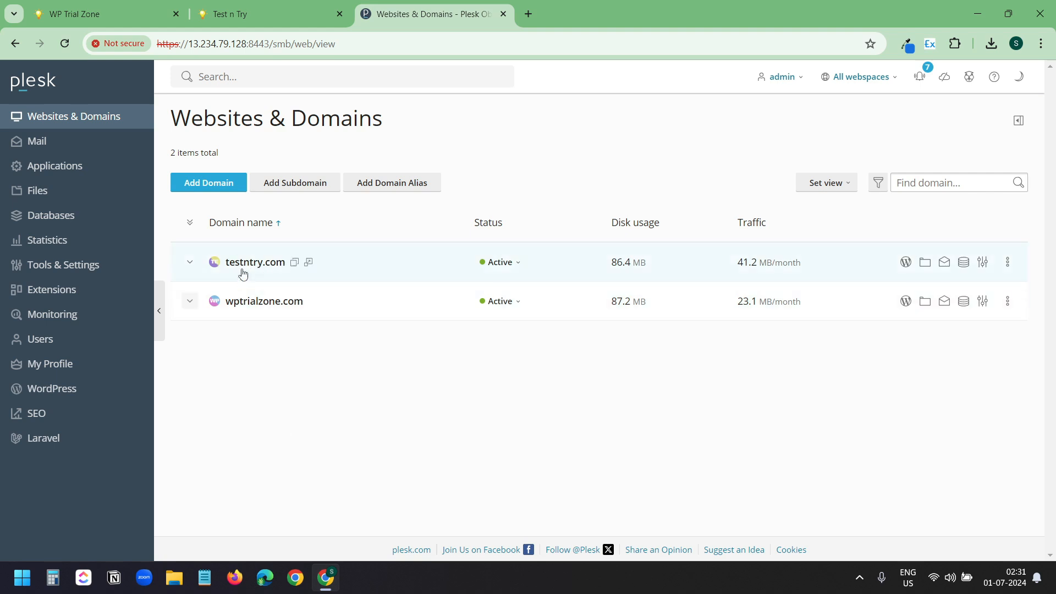
pyautogui.moveTo(276, 315)
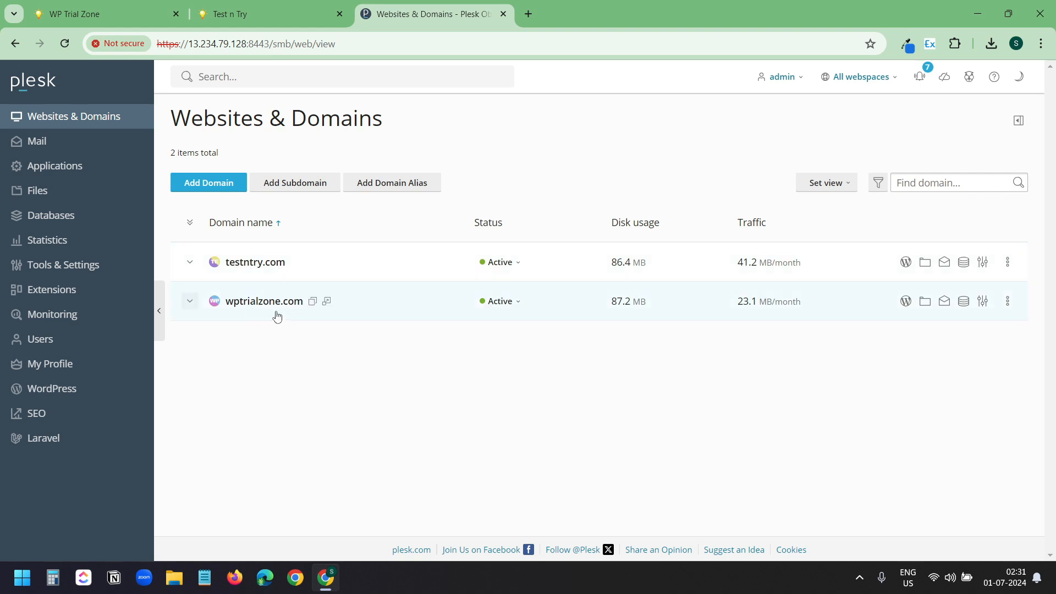
pyautogui.moveTo(284, 351)
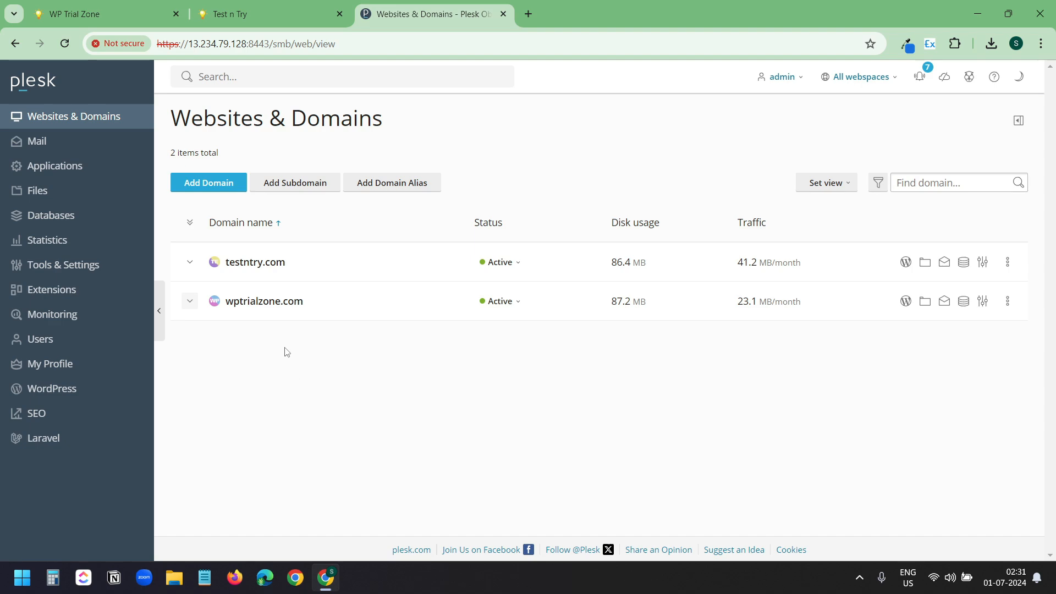
# - Expand wptrialzone.com and go into its File Manager at httpdocs
pyautogui.click(190, 301)
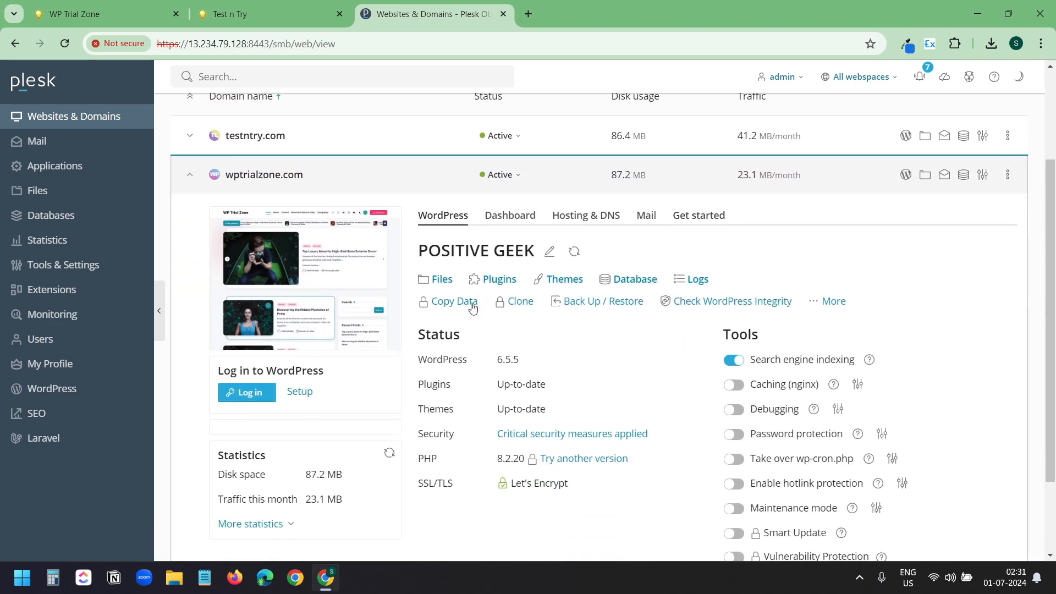
pyautogui.click(435, 279)
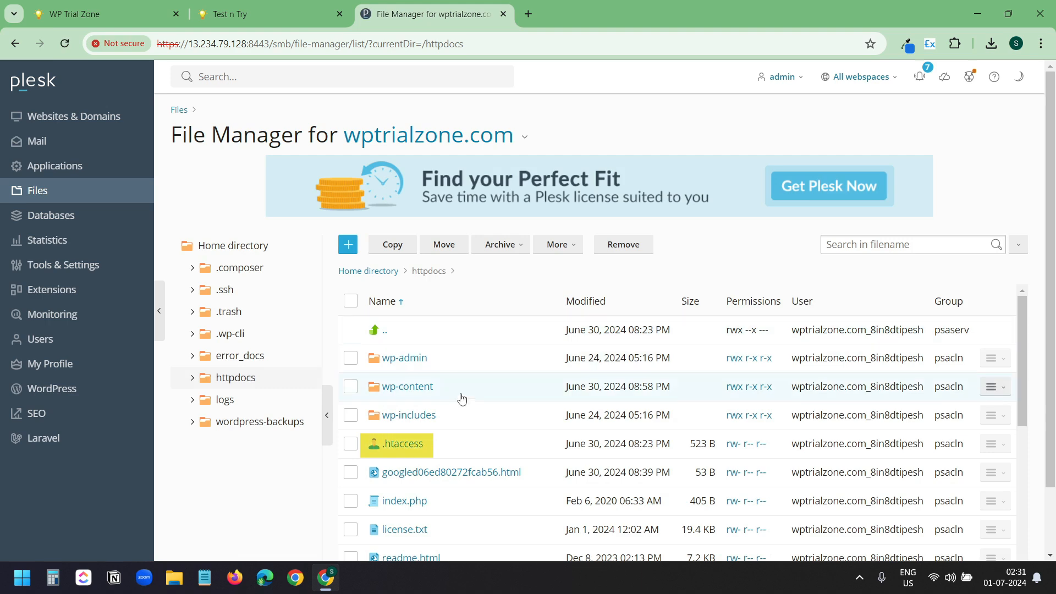
pyautogui.moveTo(402, 443)
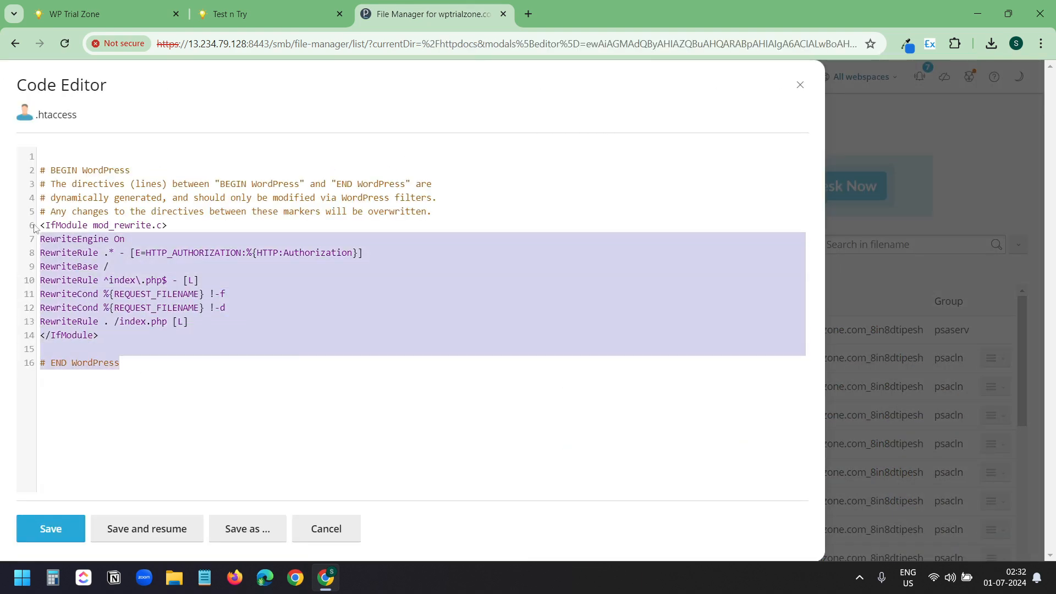
pyautogui.press('ctrl+a')
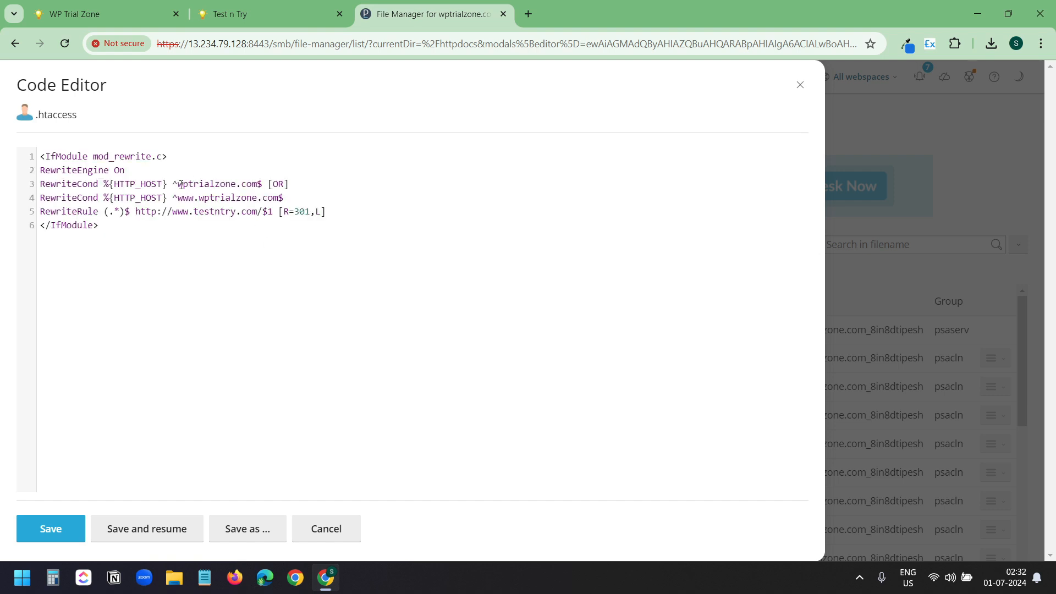
pyautogui.doubleClick(217, 184)
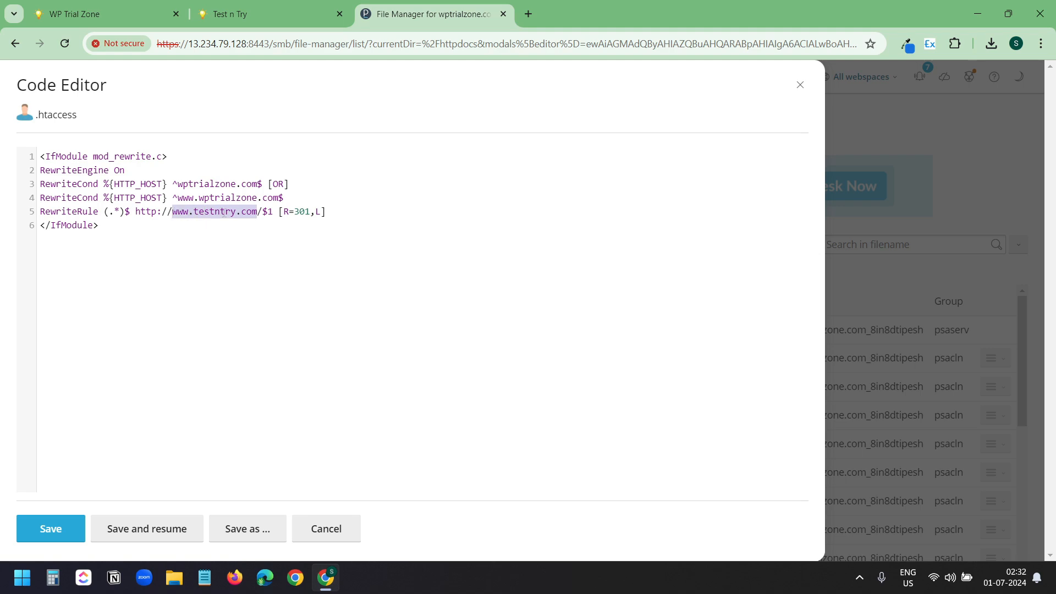
pyautogui.click(51, 528)
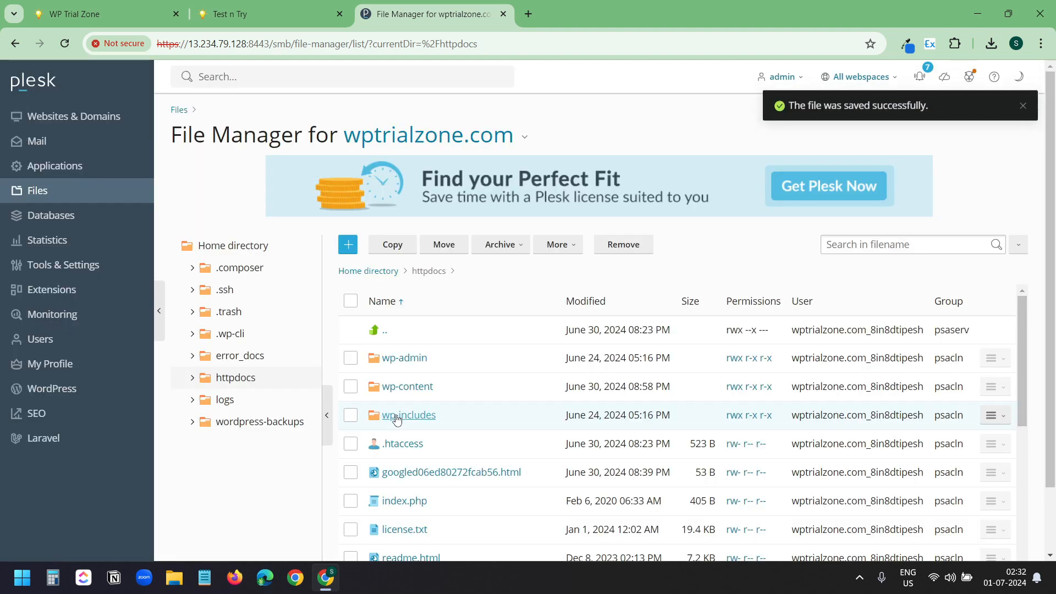
# - Open the color palettes post in a new tab and confirm it lands on testntry.com
pyautogui.click(105, 13)
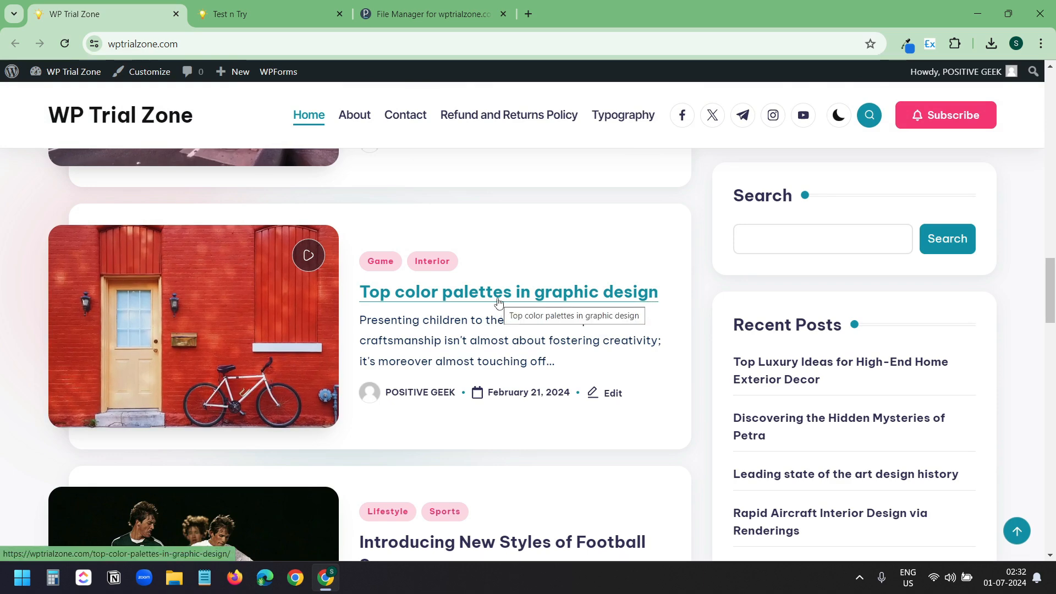
pyautogui.rightClick(509, 291)
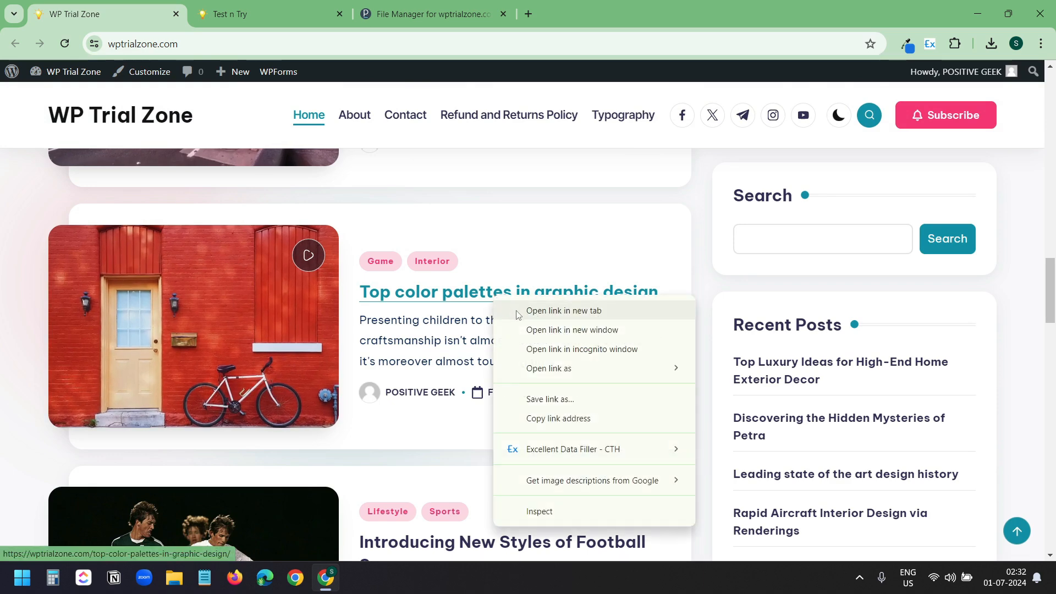
pyautogui.click(564, 311)
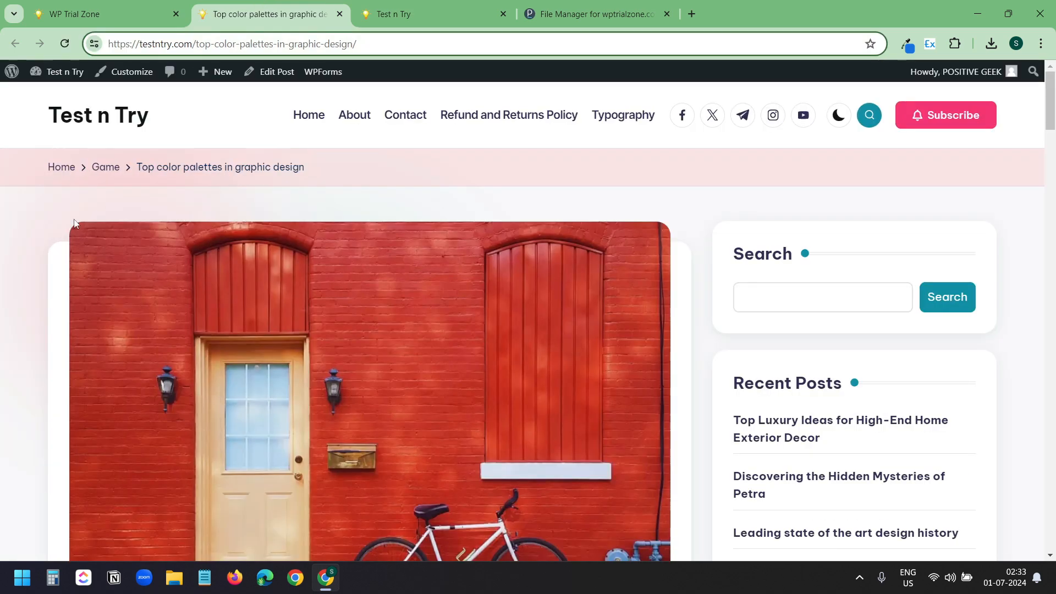
pyautogui.moveTo(105, 178)
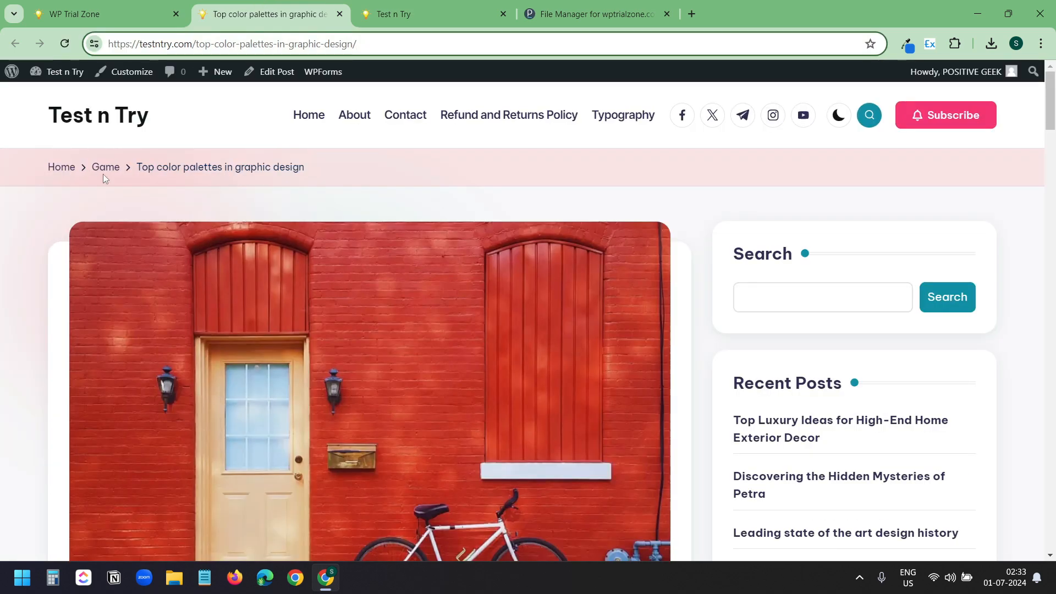
pyautogui.click(101, 14)
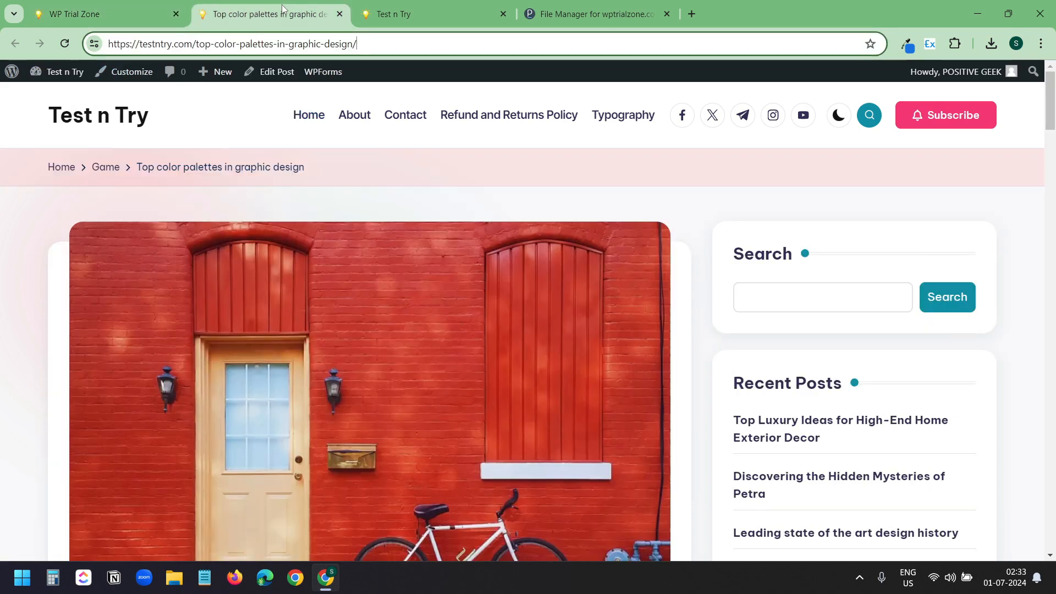
# - Back on the homepage, bring up the Reviving classic designs post link and start a new tab
pyautogui.click(101, 13)
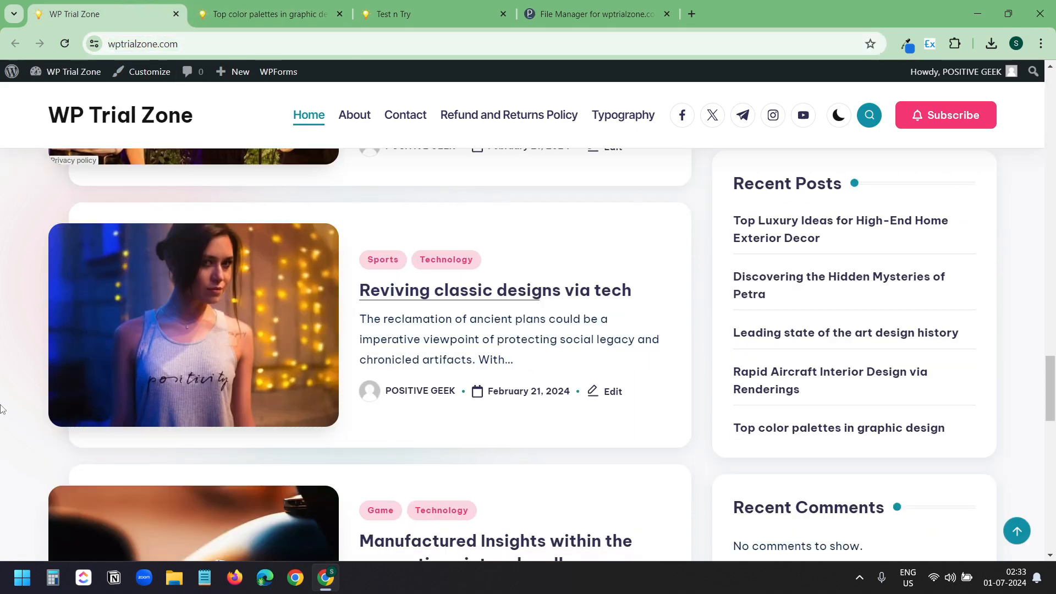
pyautogui.rightClick(495, 290)
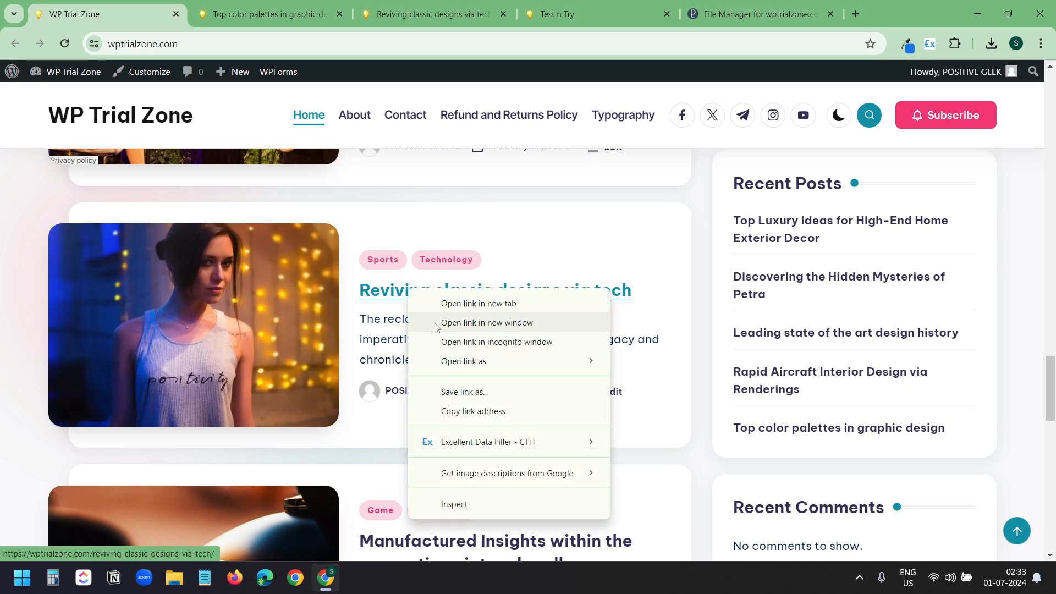
pyautogui.click(478, 303)
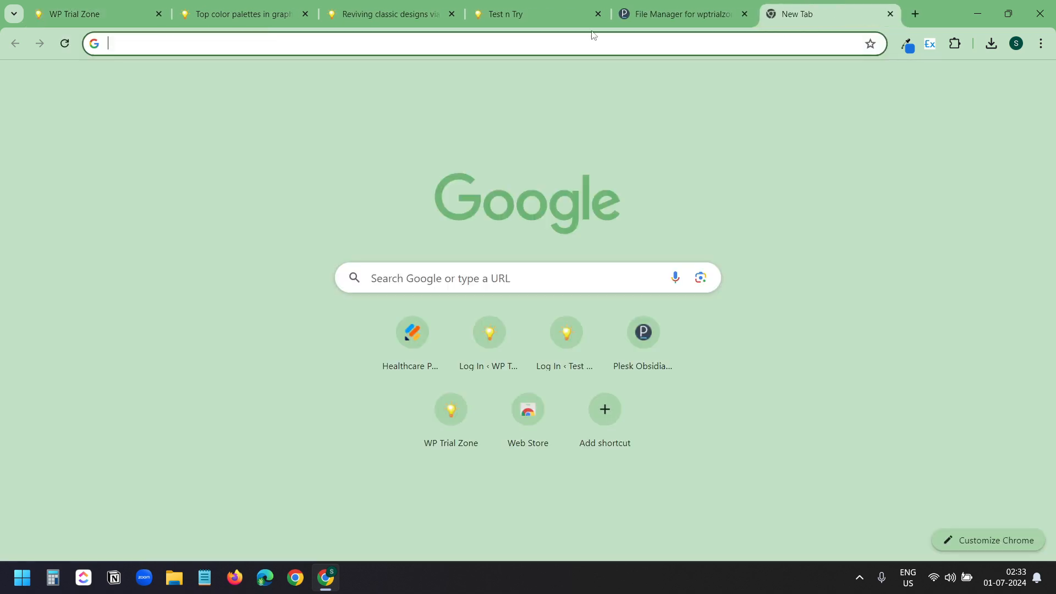
# - Load wptrialzone.com/reviving-classic-designs-via-tech/ and check it redirects to testntry.com
pyautogui.write('https://wptrialzone.com/reviving-classic-designs-via-tech/')
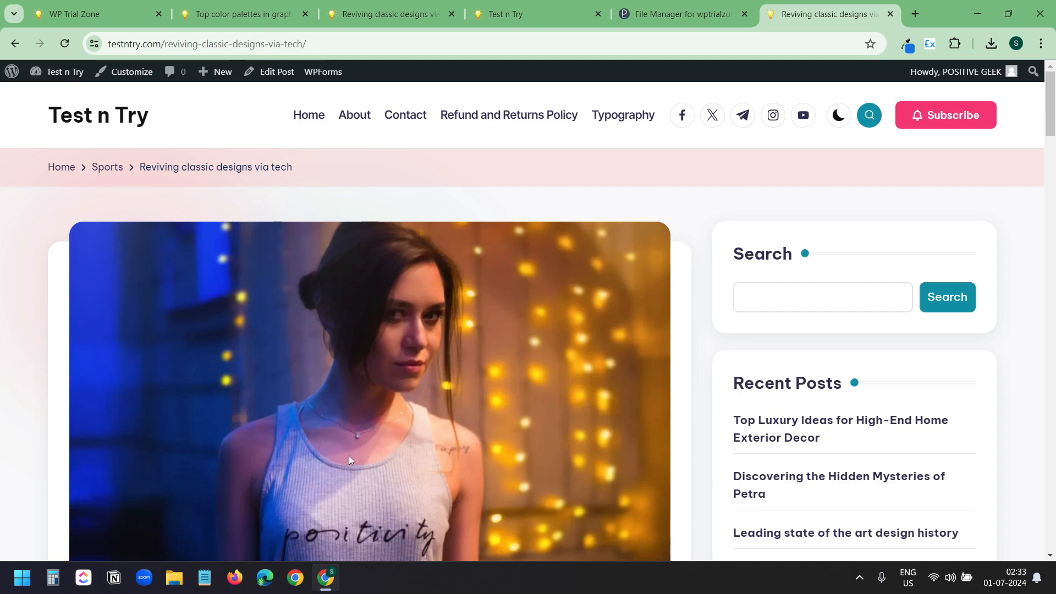
pyautogui.click(677, 13)
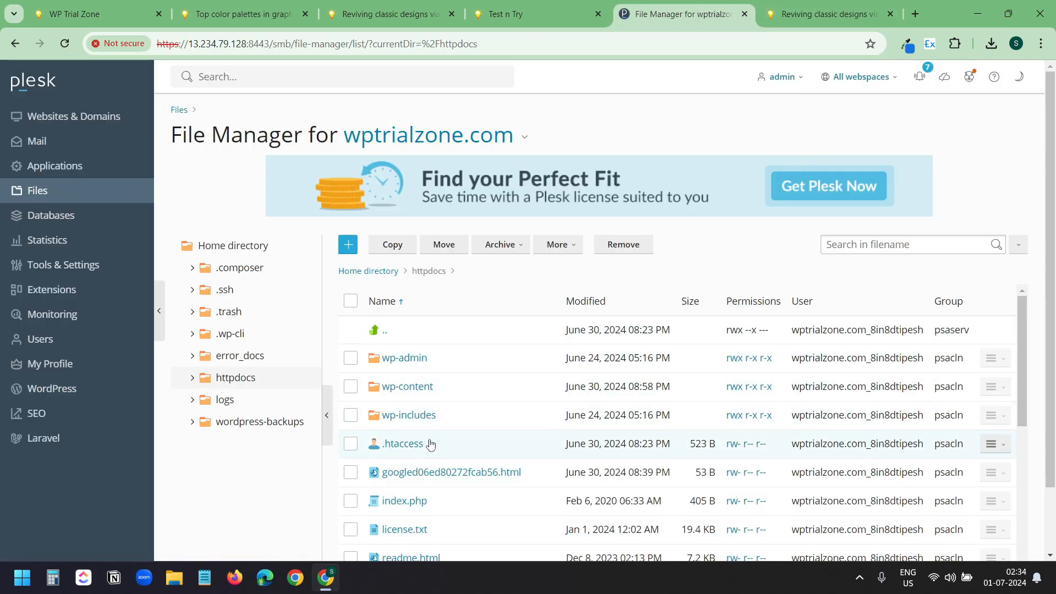
pyautogui.click(88, 13)
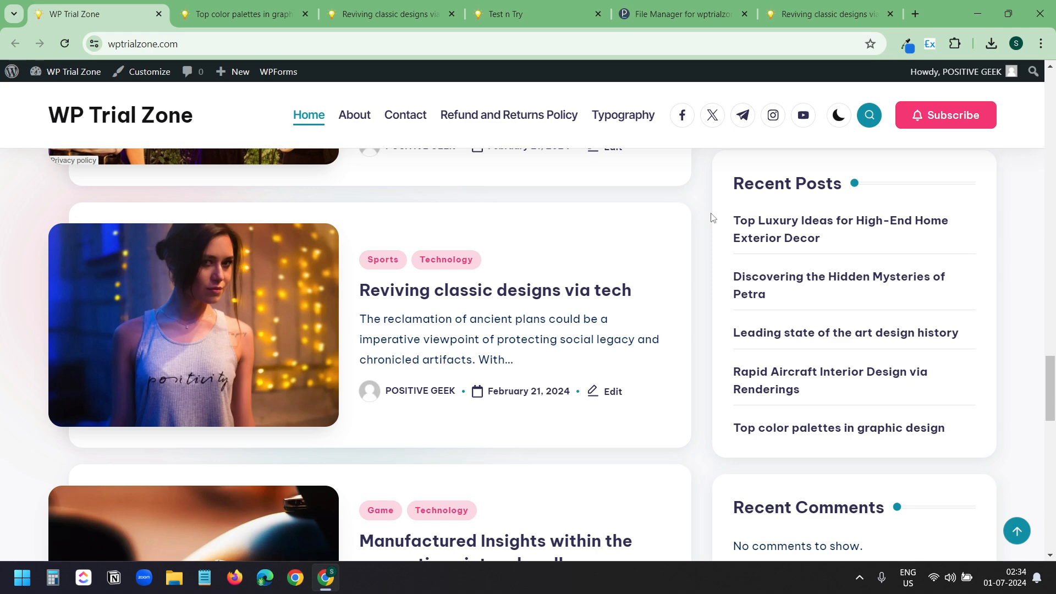
pyautogui.moveTo(382, 261)
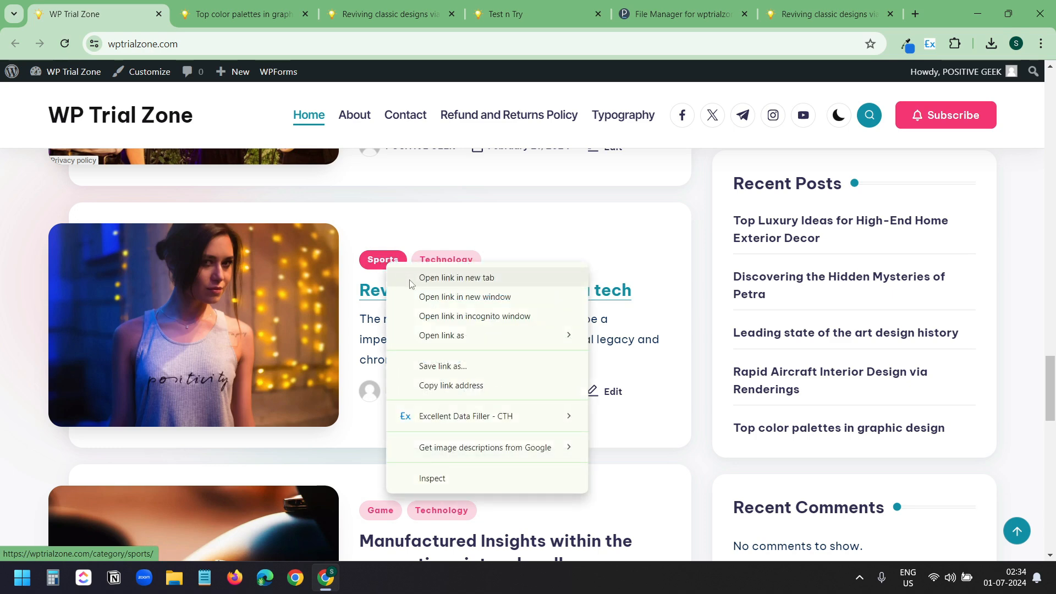
pyautogui.click(456, 278)
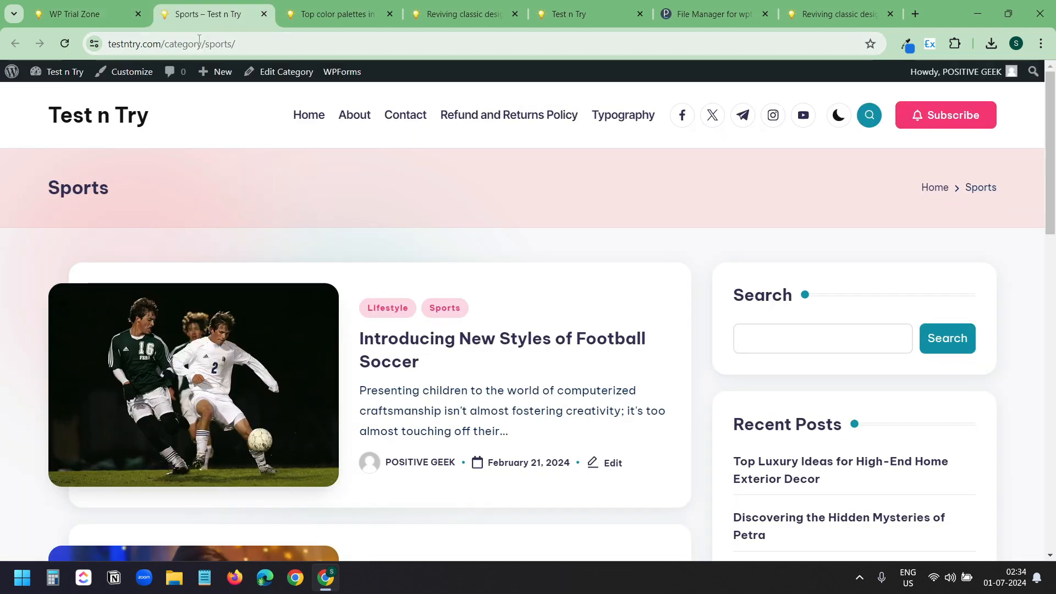
# - Close the leftover test tabs and bring up Search Console in a new tab
pyautogui.click(76, 13)
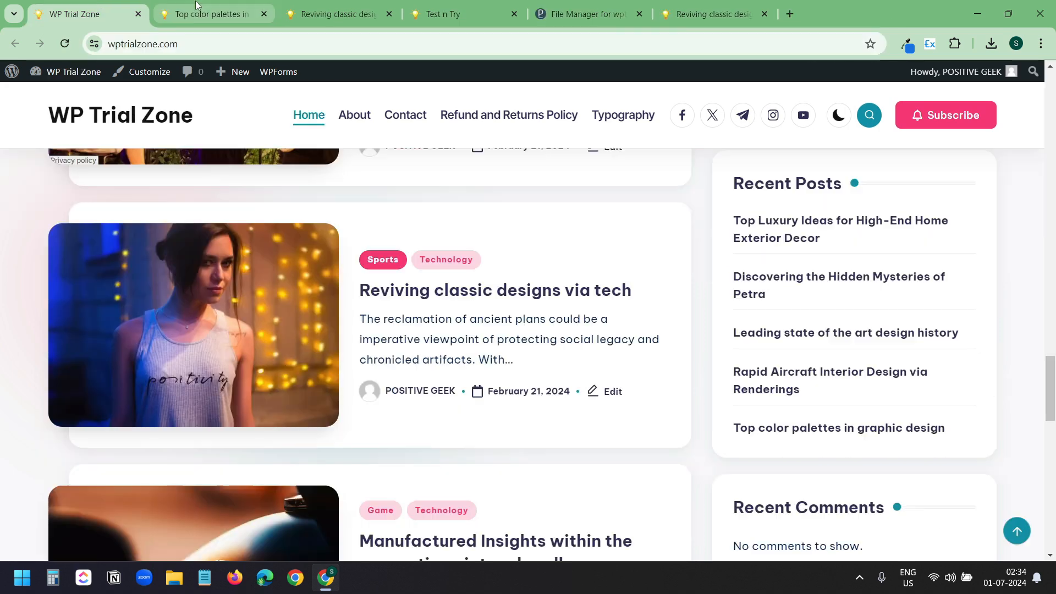
pyautogui.click(495, 289)
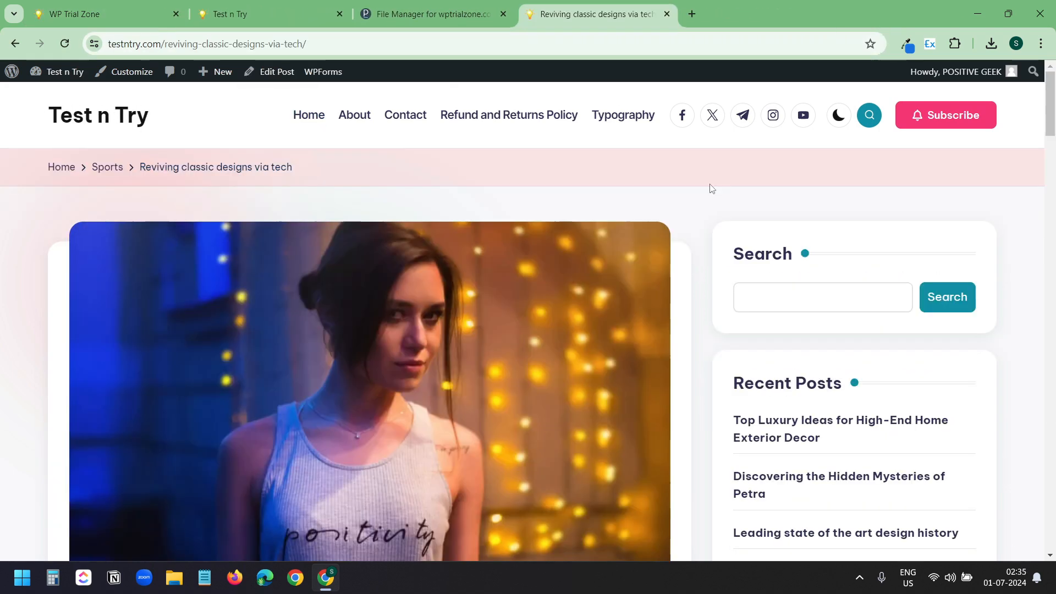
pyautogui.click(691, 14)
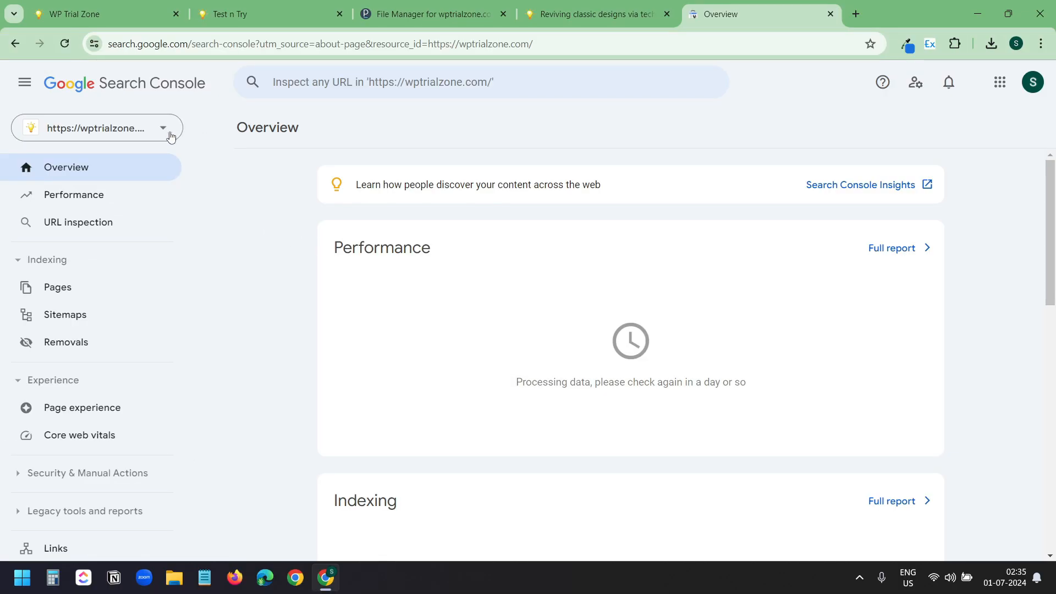
# - Review the Search Console property list for wptrialzone.com and close it again
pyautogui.click(163, 129)
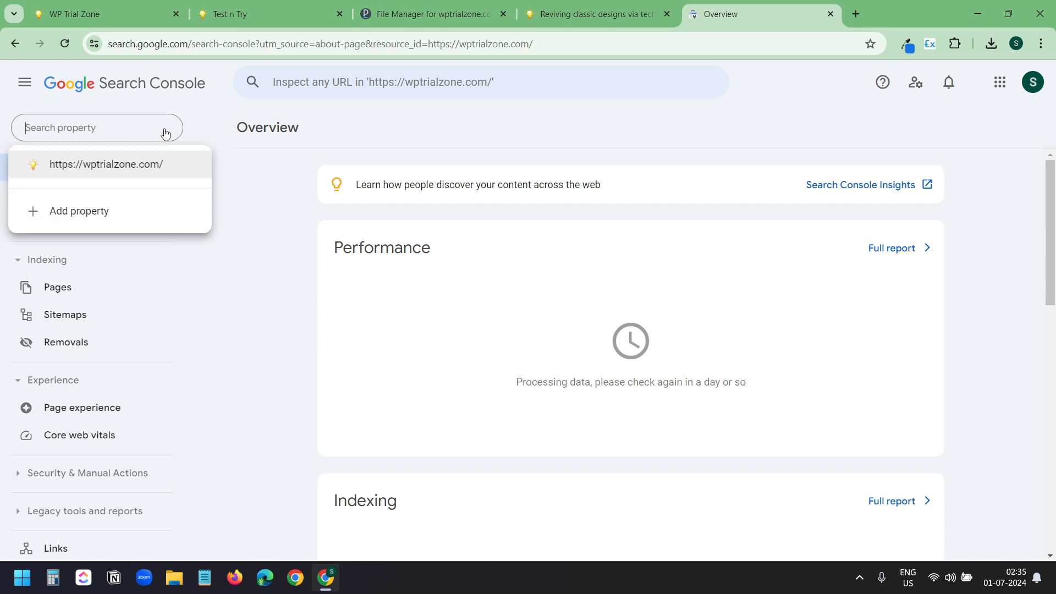
pyautogui.moveTo(149, 168)
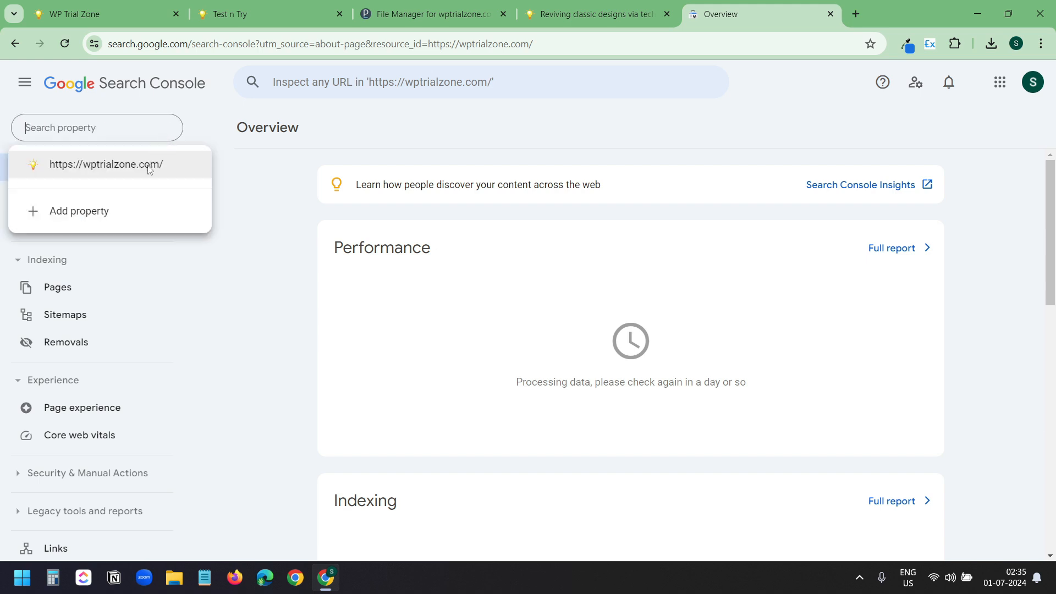
pyautogui.moveTo(94, 222)
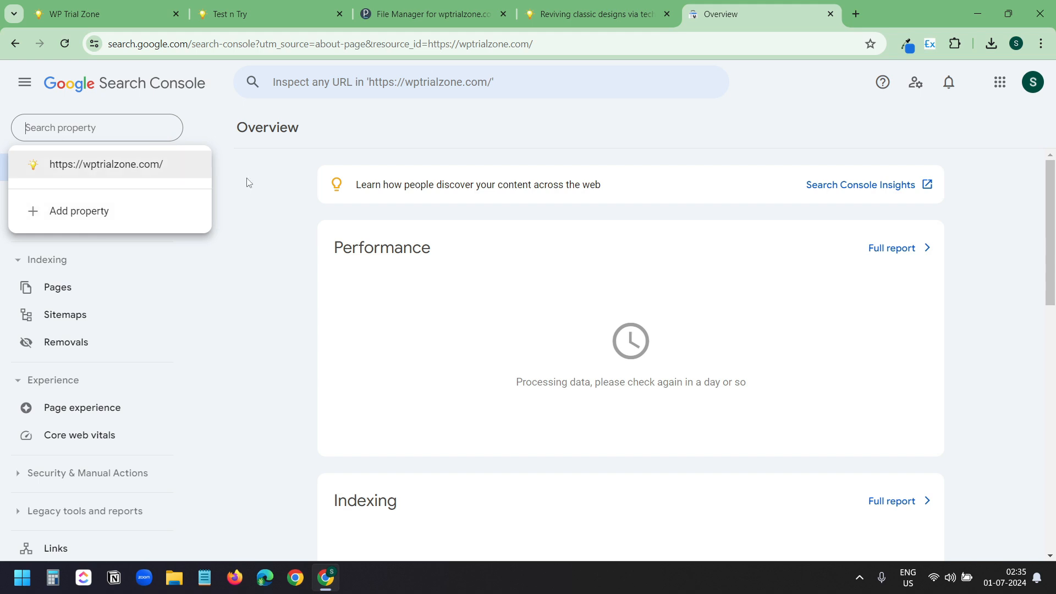
pyautogui.click(63, 444)
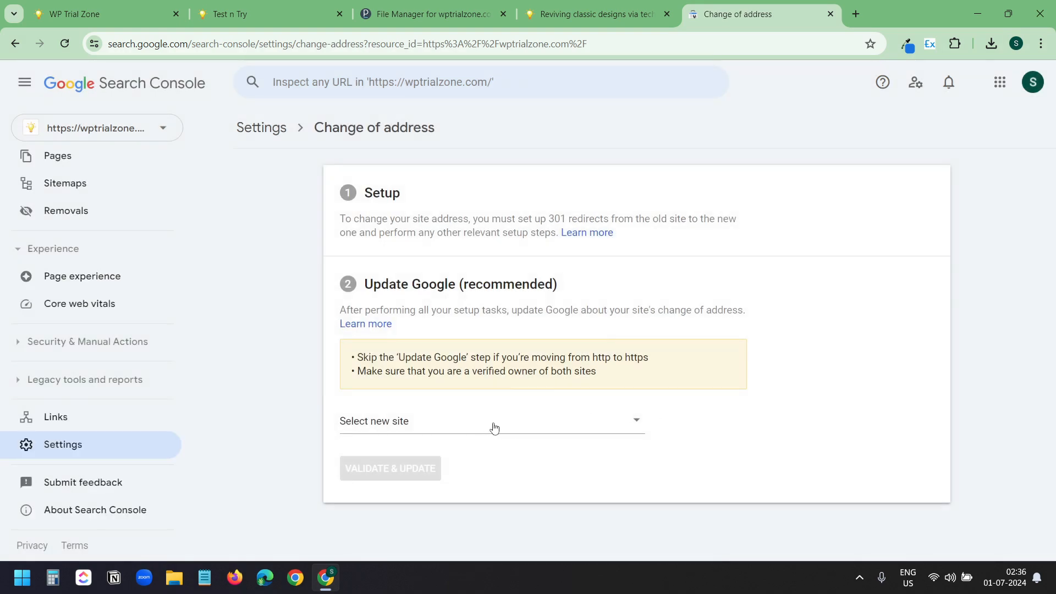
pyautogui.click(491, 421)
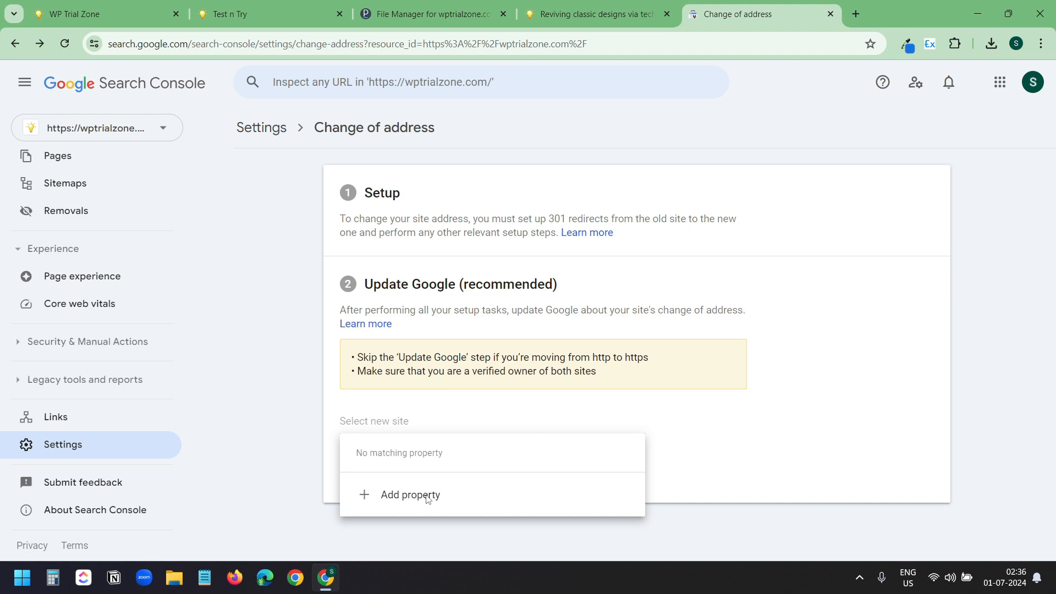
pyautogui.click(263, 13)
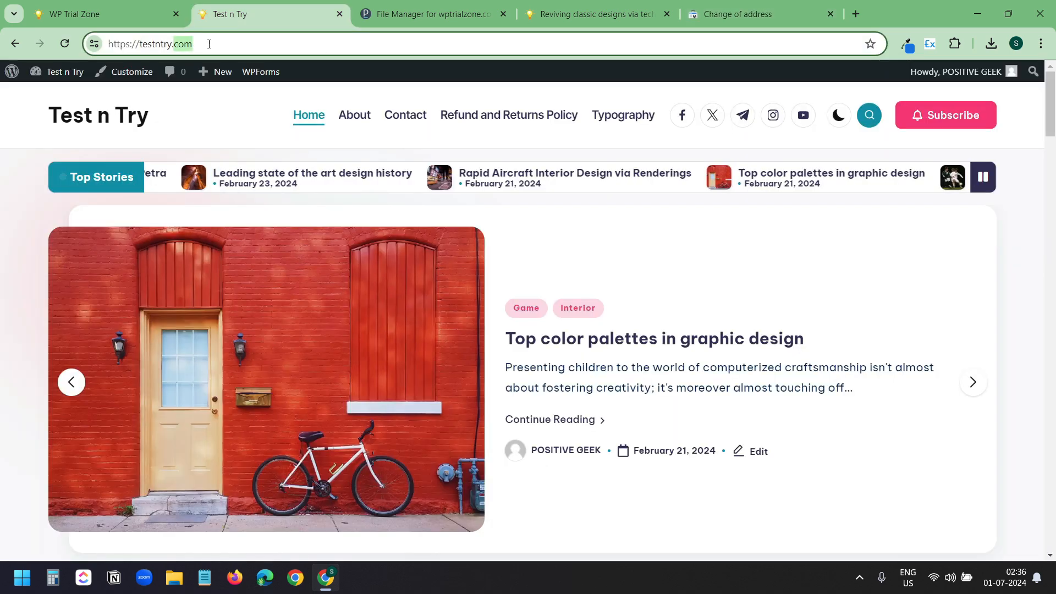
pyautogui.click(761, 13)
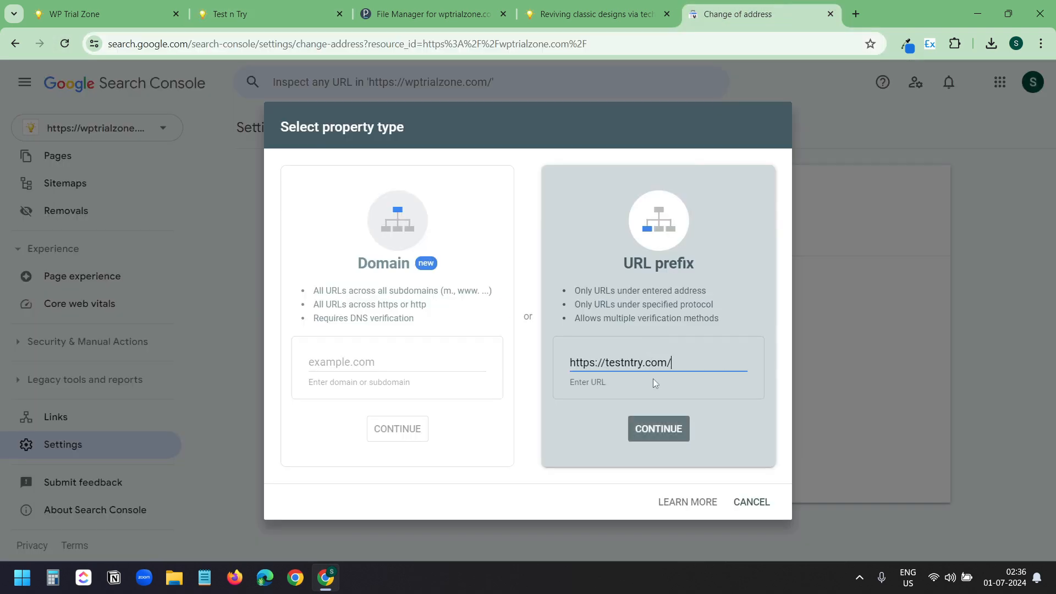
pyautogui.click(658, 429)
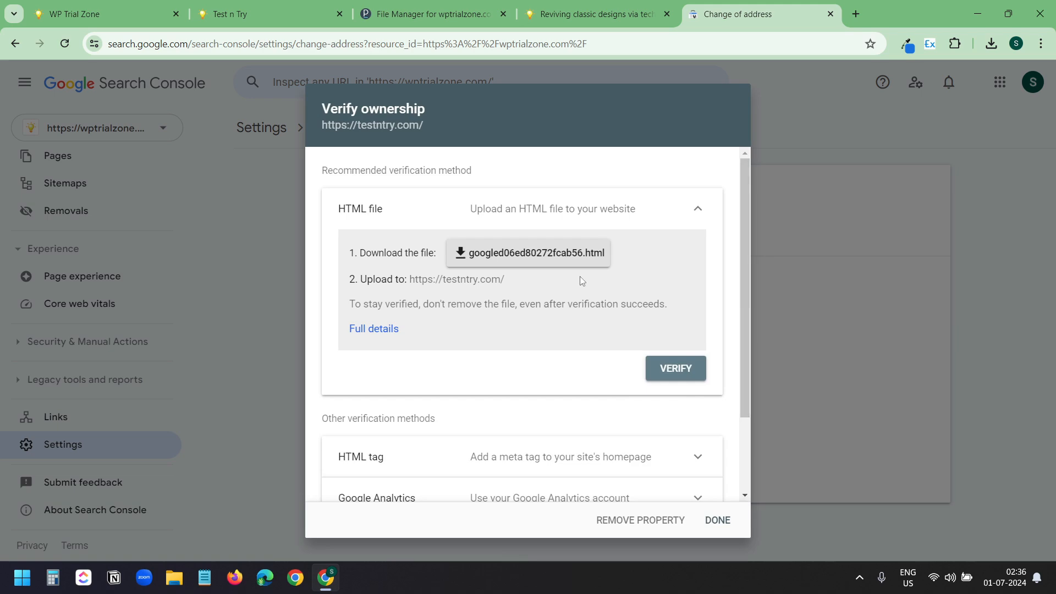
# - Download the HTML verification file and head back to the Plesk file manager
pyautogui.click(533, 253)
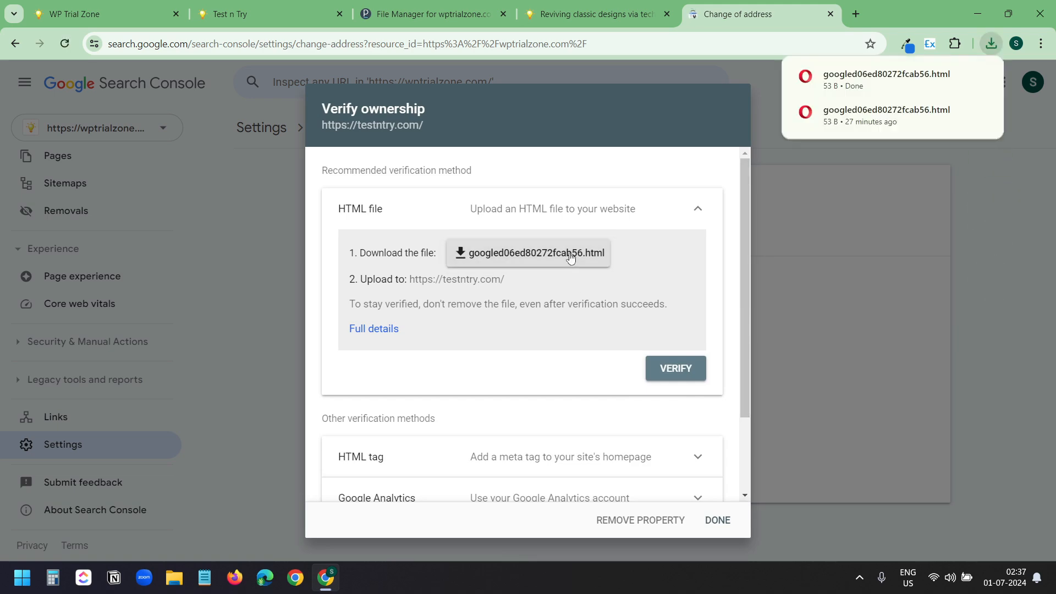
pyautogui.click(432, 13)
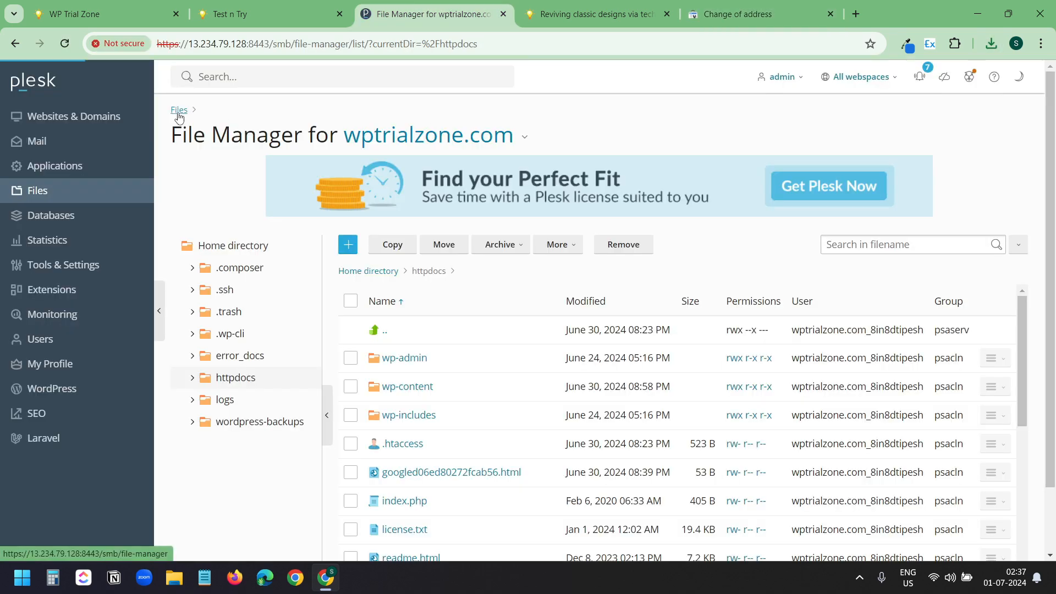
# - Upload the Google verification file into testntry.com's httpdocs folder
pyautogui.click(178, 110)
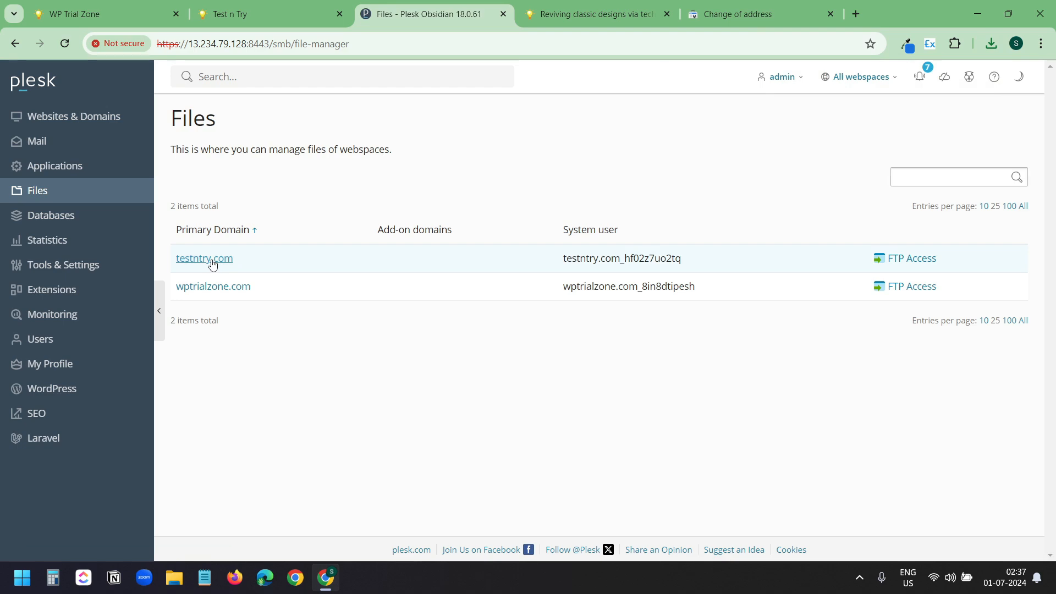
pyautogui.click(204, 258)
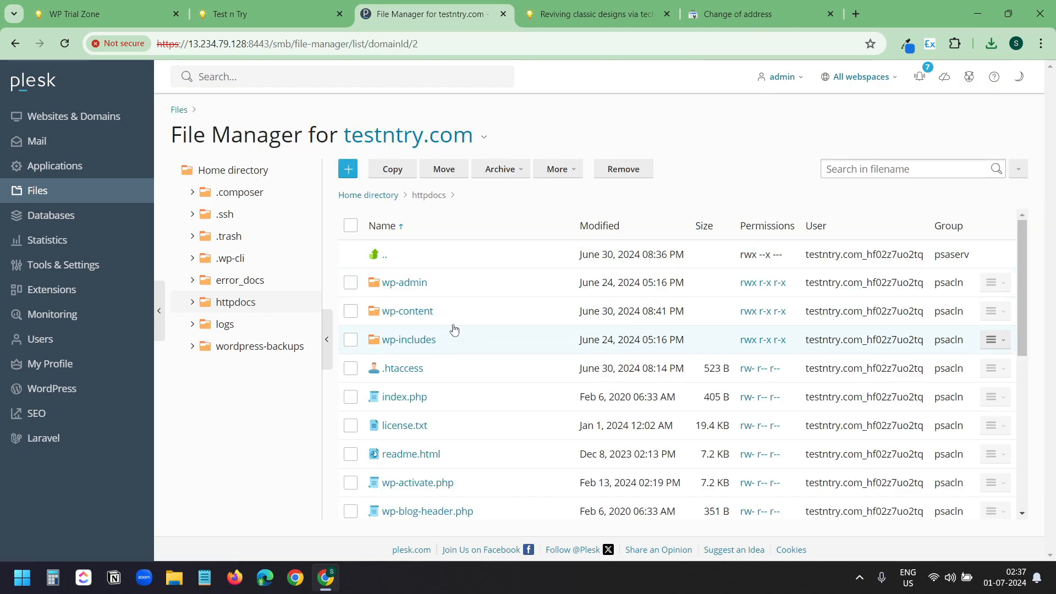
pyautogui.click(348, 168)
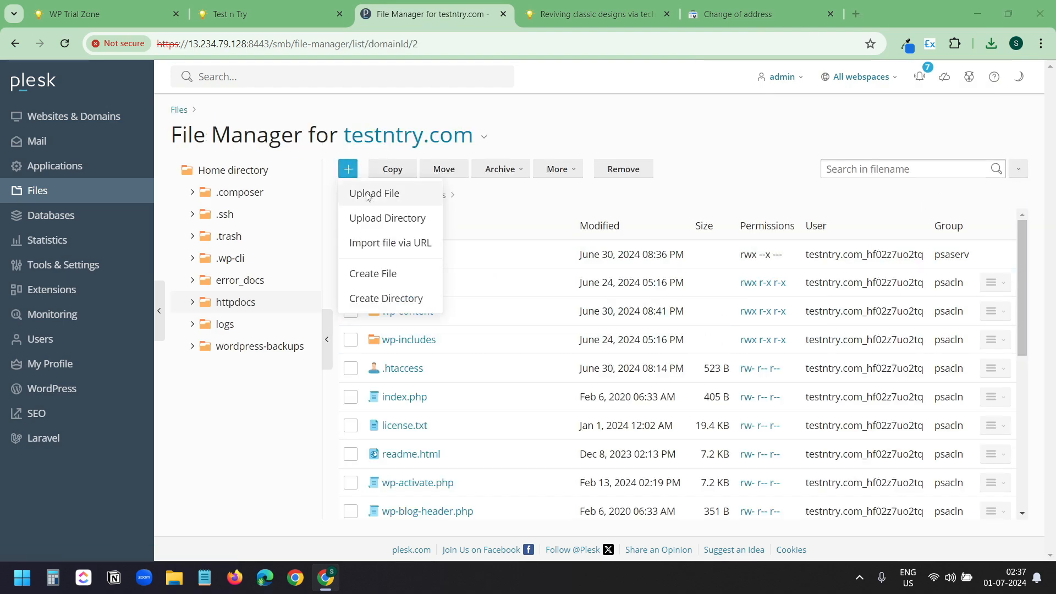
pyautogui.click(374, 194)
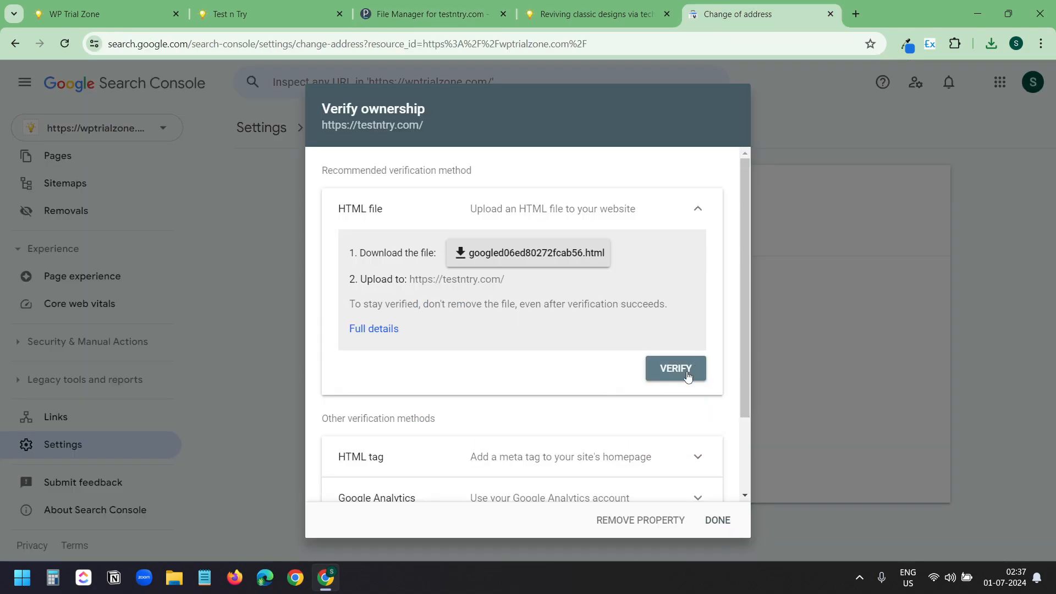
# - Verify ownership of testntry.com and pick it as the new site for the move
pyautogui.click(675, 369)
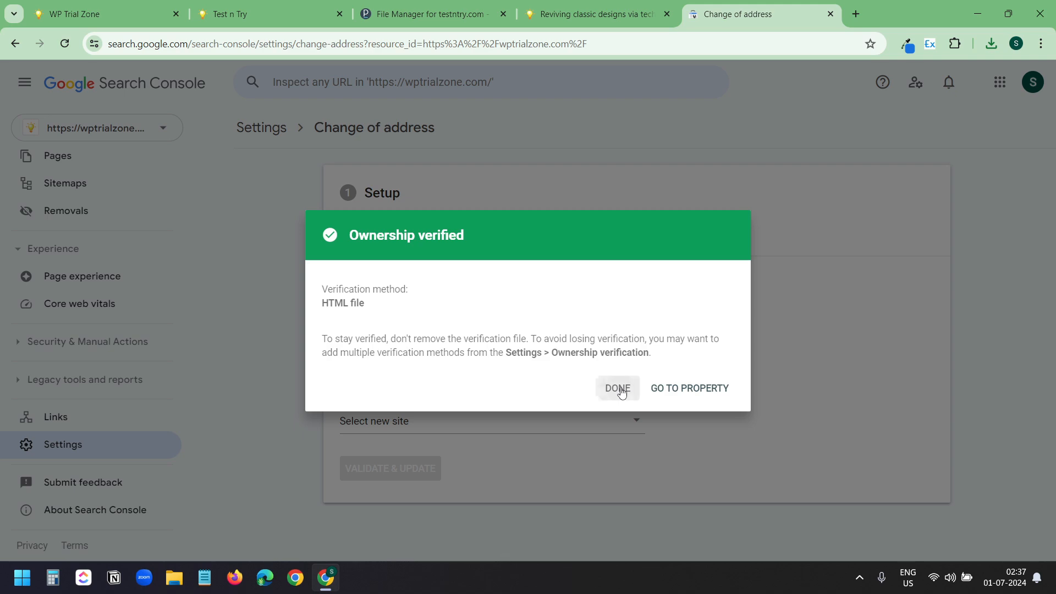
pyautogui.click(616, 388)
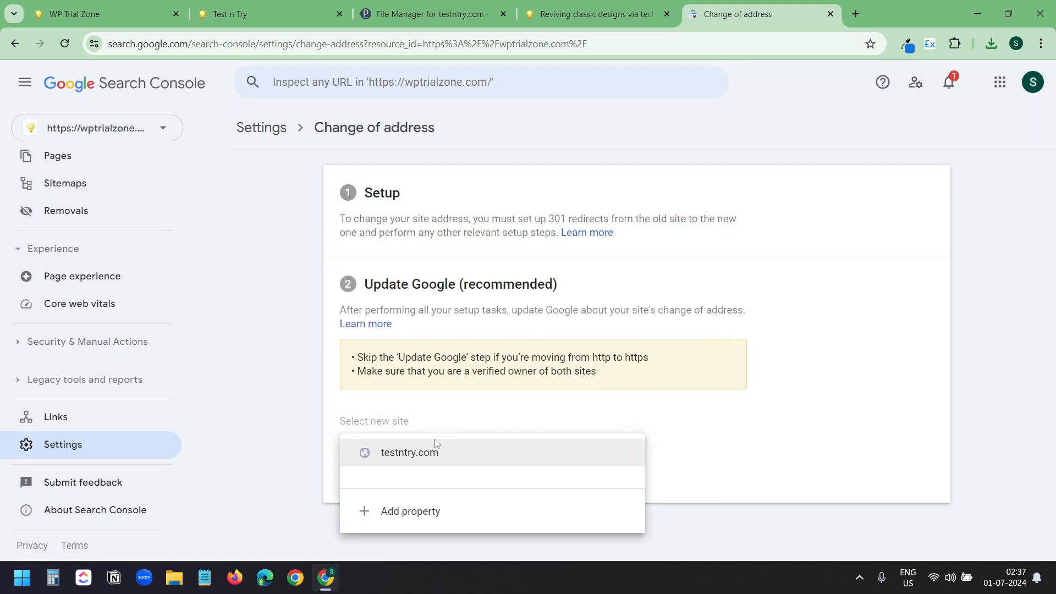
pyautogui.click(409, 452)
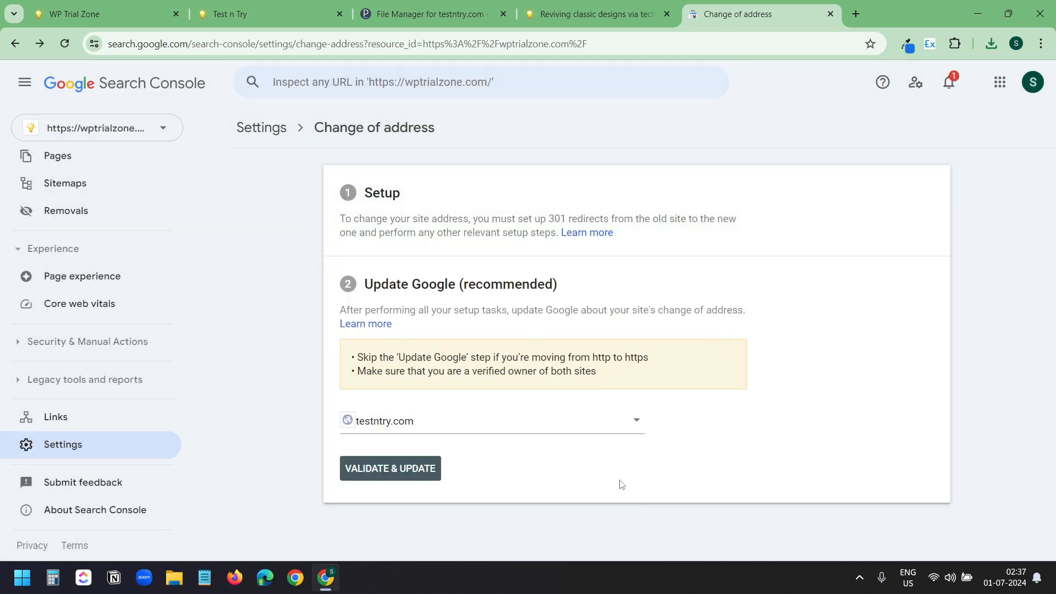
# - Validate the redirect and ownership checks, then confirm moving wptrialzone.com to testntry.com
pyautogui.click(390, 468)
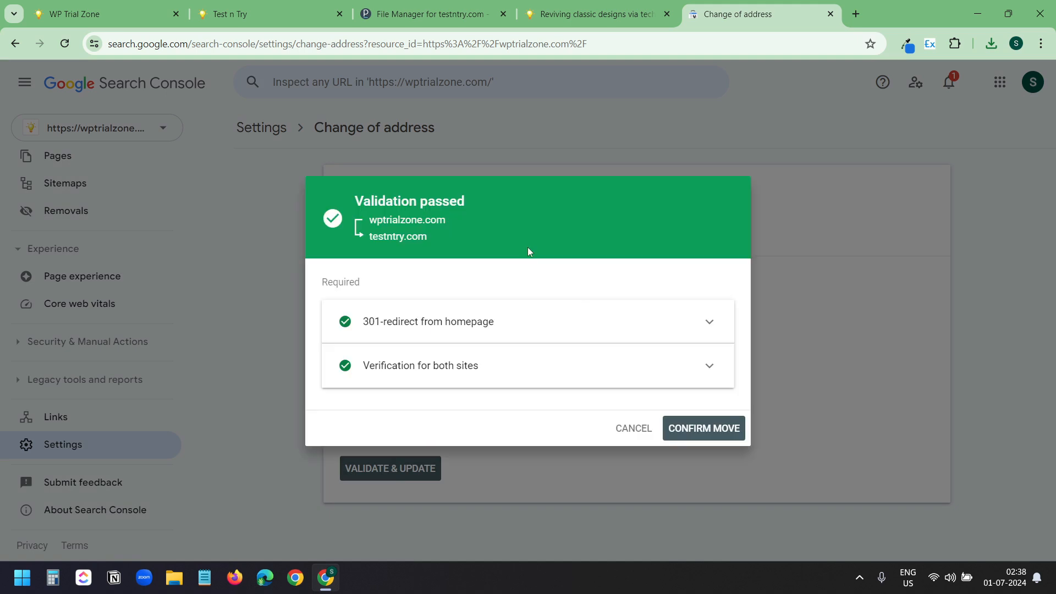
pyautogui.moveTo(653, 255)
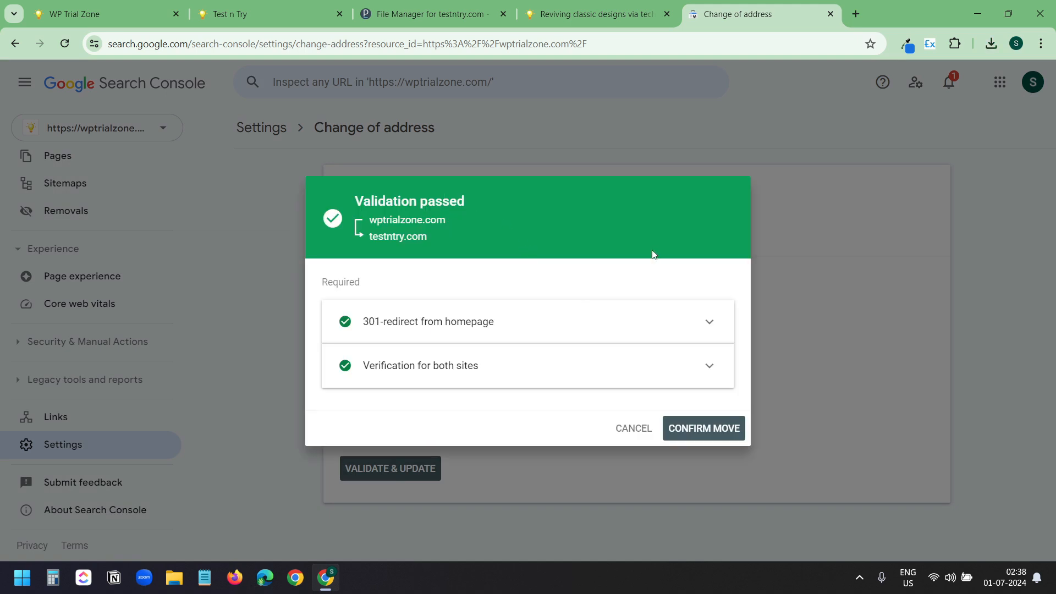
pyautogui.click(427, 321)
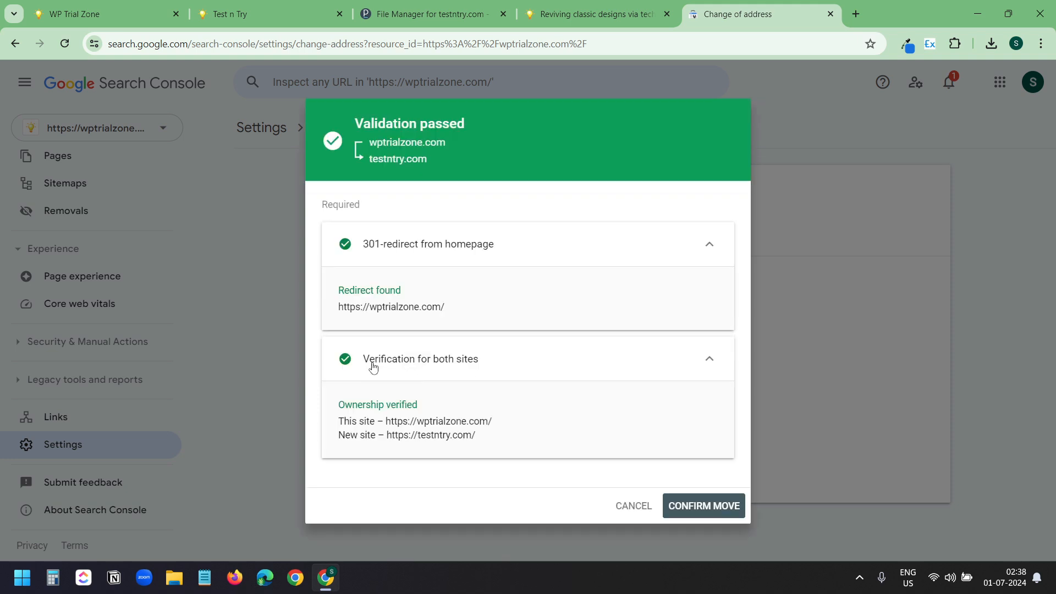
pyautogui.moveTo(675, 346)
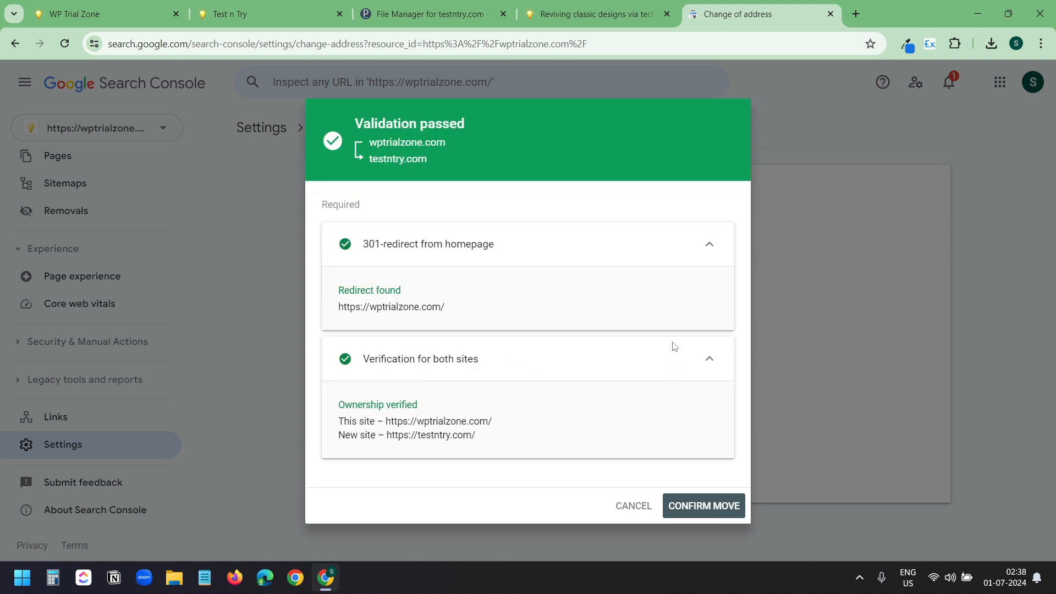
pyautogui.click(703, 506)
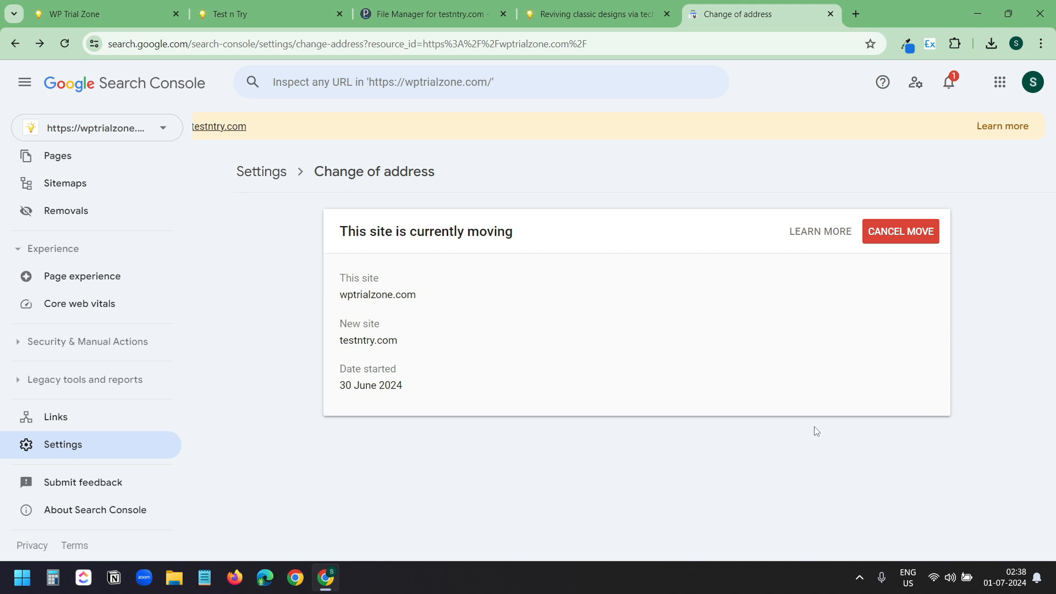